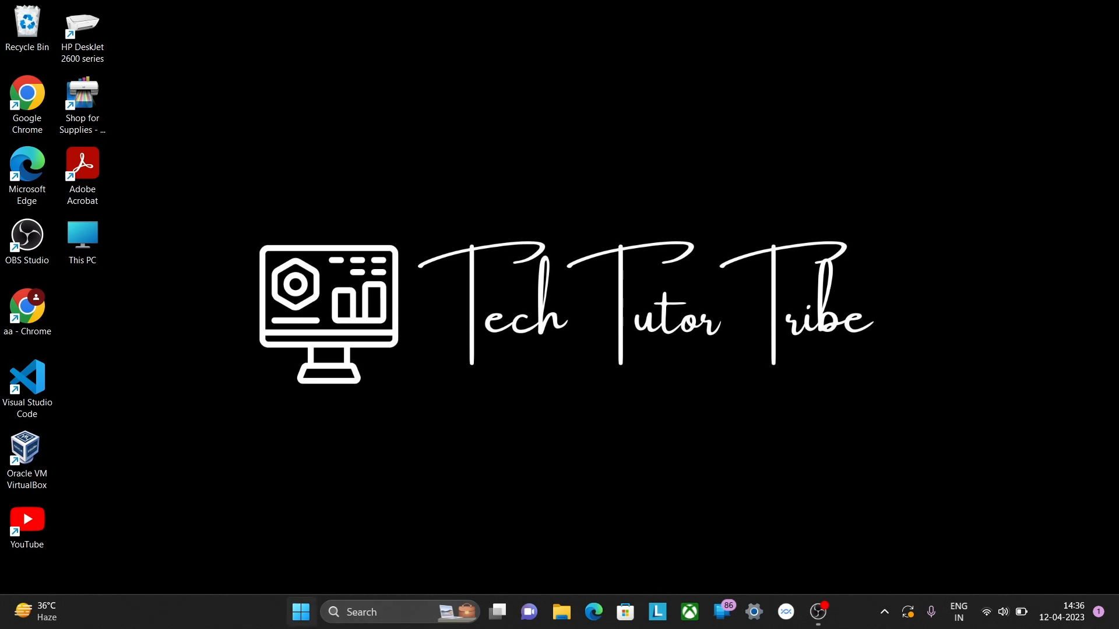
Search the Start menu for 'cmd' so Command Prompt appears as the best match
{"action": "left_click", "coordinate": [300, 612]}
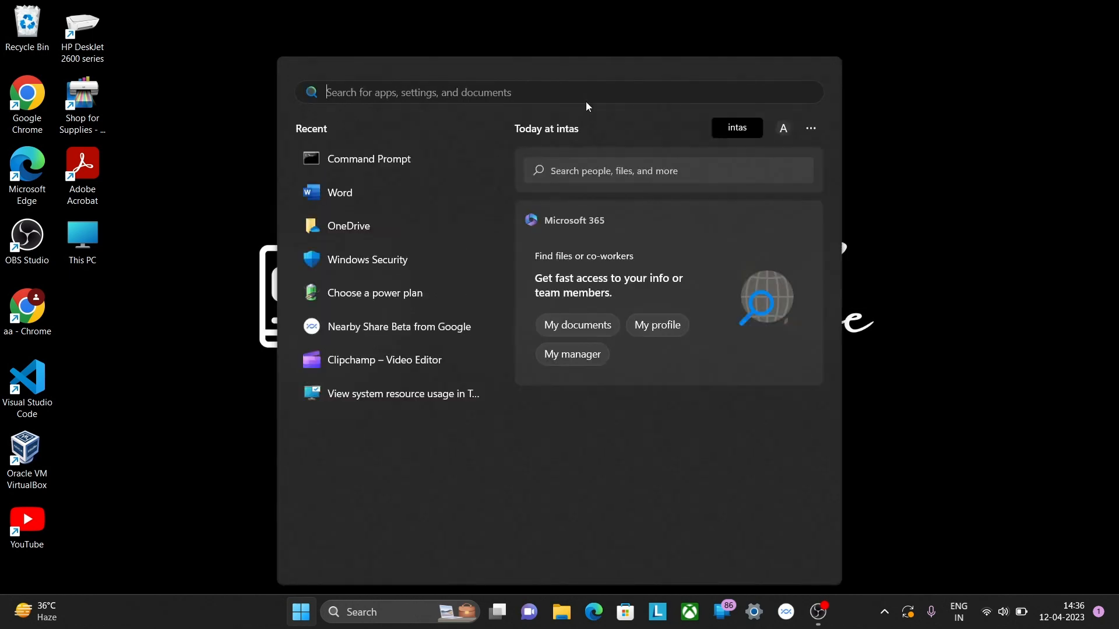
{"action": "type", "text": "command Prompt"}
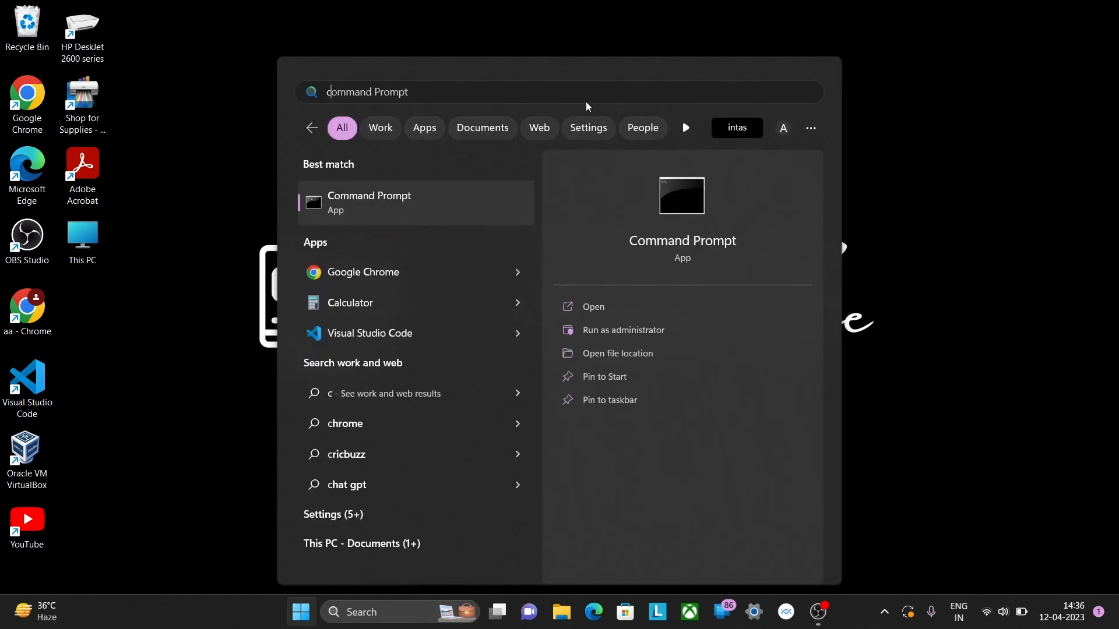
{"action": "type", "text": "cmd"}
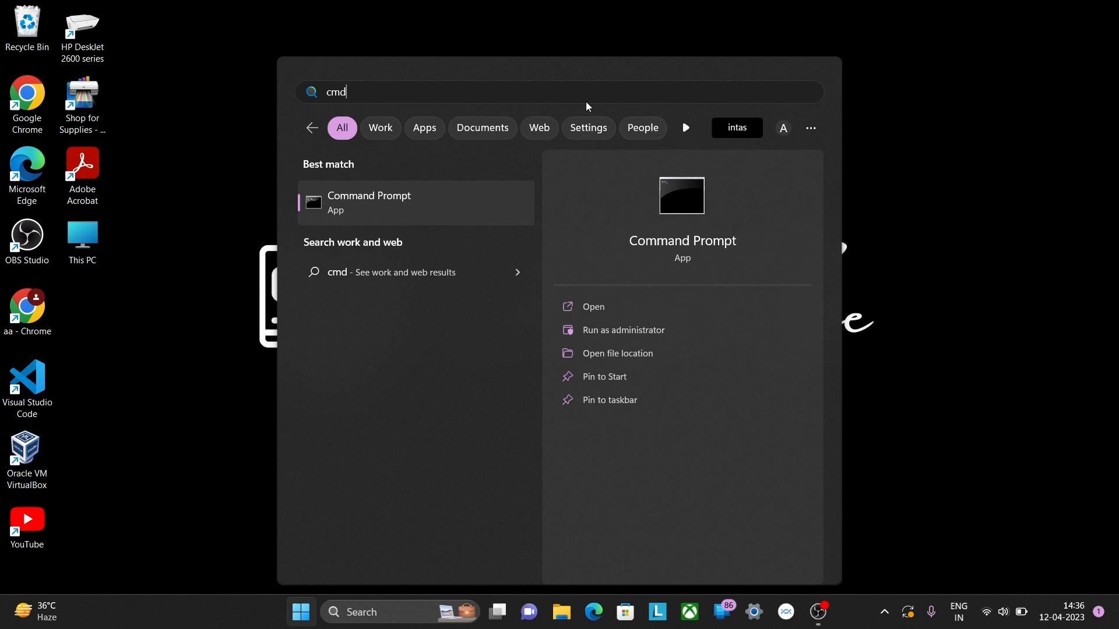
{"action": "mouse_move", "coordinate": [622, 330]}
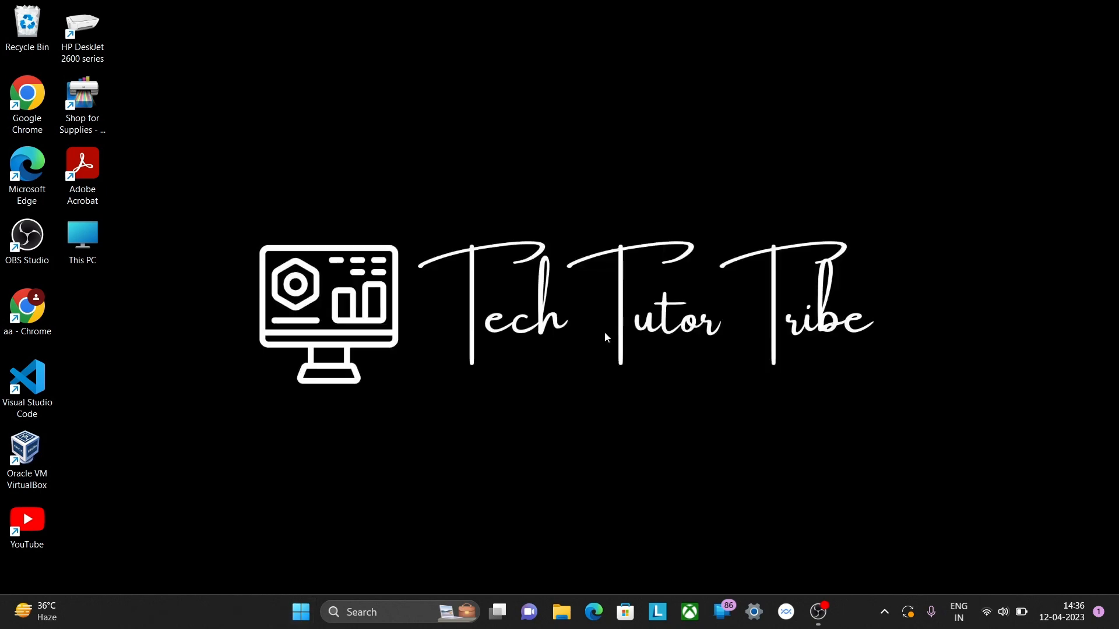
Approve the administrator prompt and maximize the Command Prompt window
{"action": "left_click", "coordinate": [289, 612]}
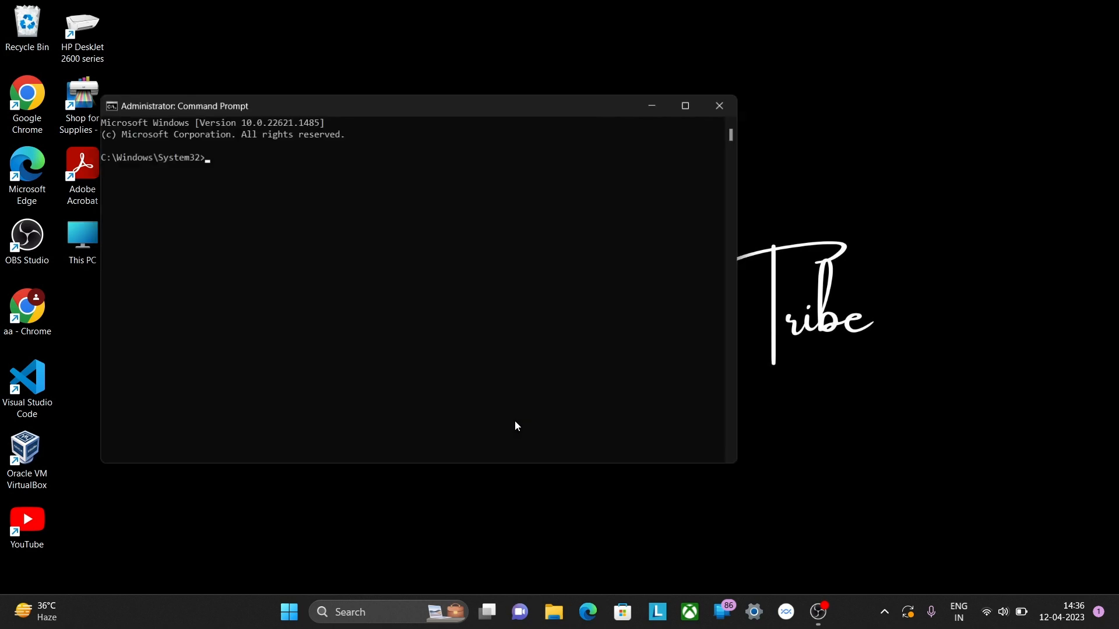
{"action": "left_click", "coordinate": [683, 106]}
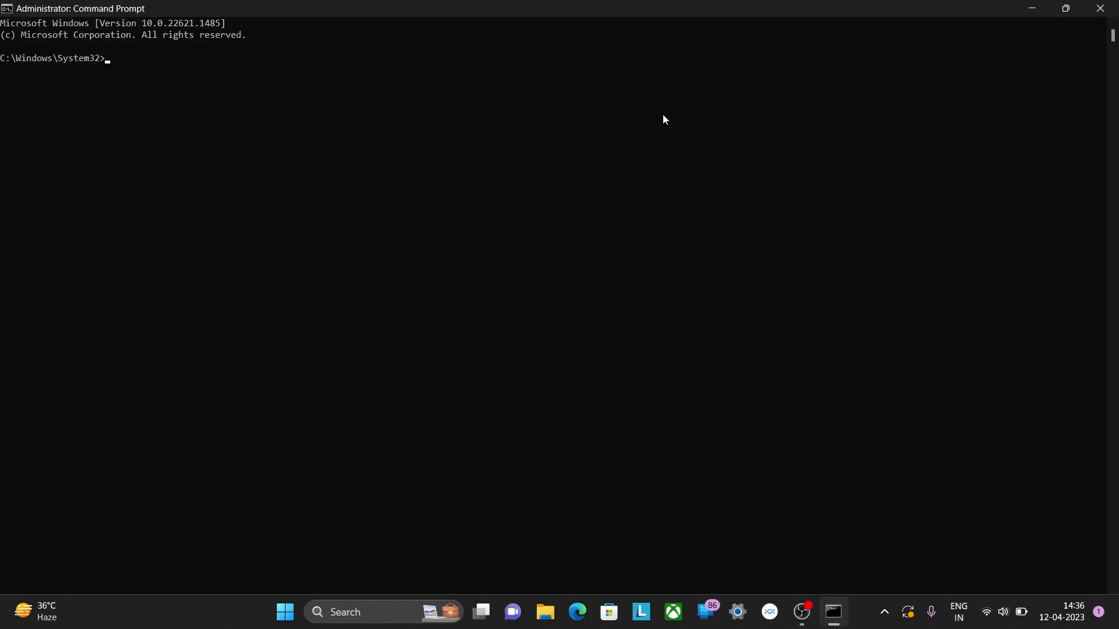
Run powercfg /batteryreport to save battery-report.html in C:\Windows\System32
{"action": "type", "text": "powercfg /batteryreport"}
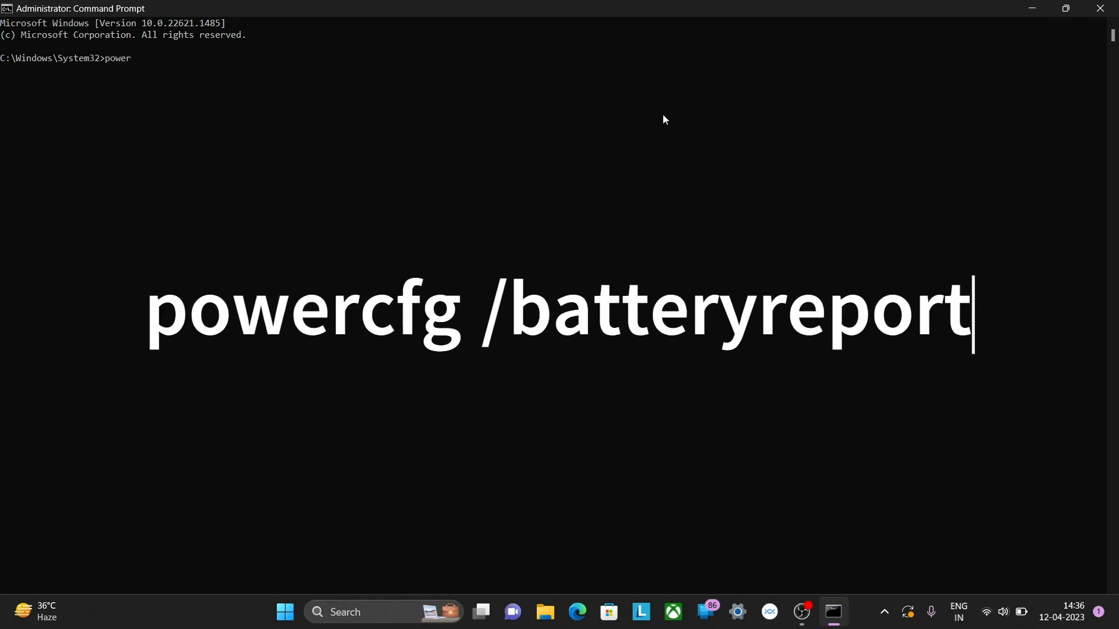
{"action": "type", "text": "c"}
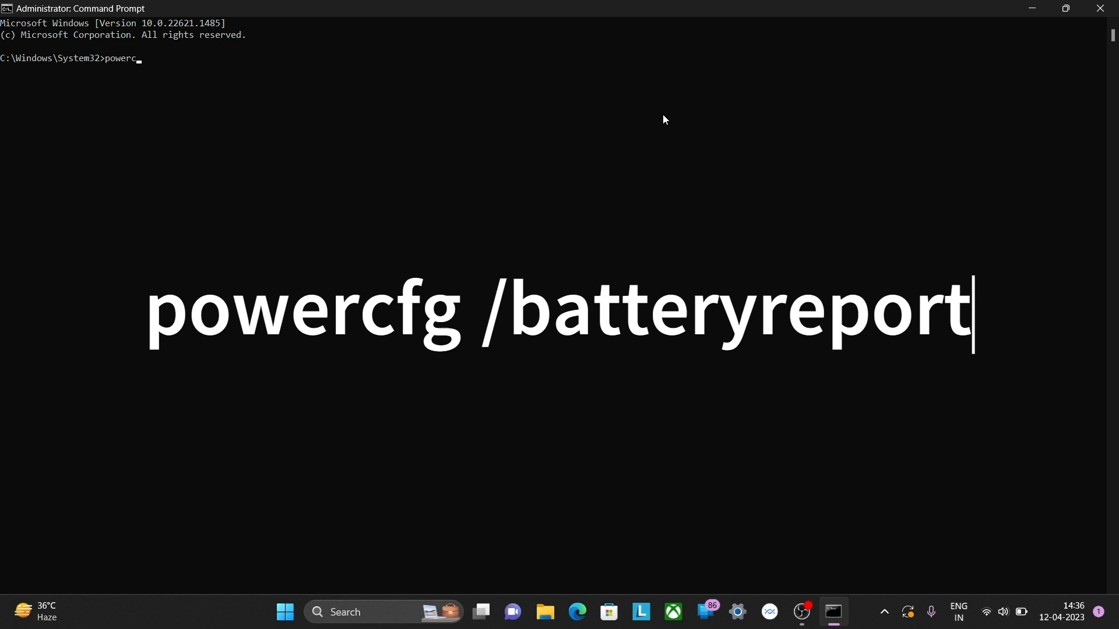
{"action": "type", "text": "fg"}
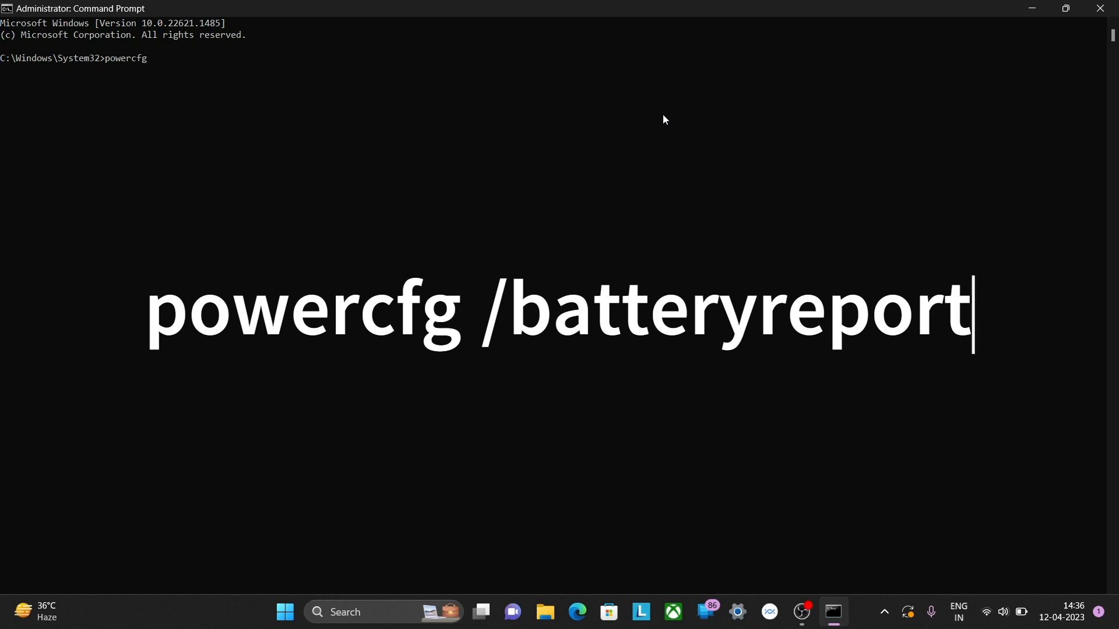
{"action": "type", "text": "/batt"}
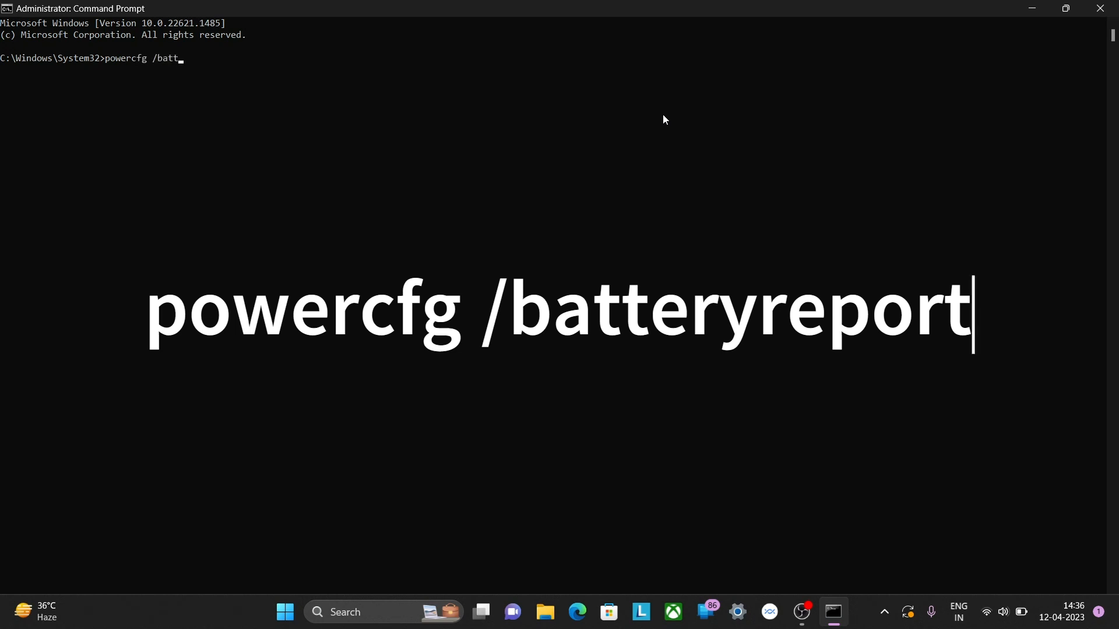
{"action": "type", "text": "er"}
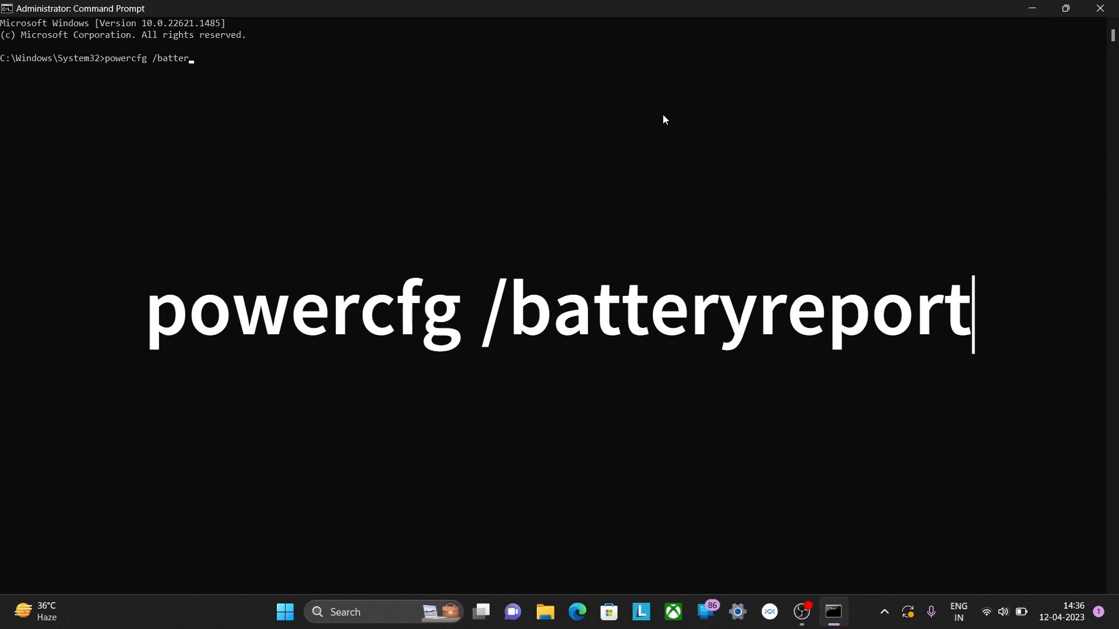
{"action": "type", "text": "yr"}
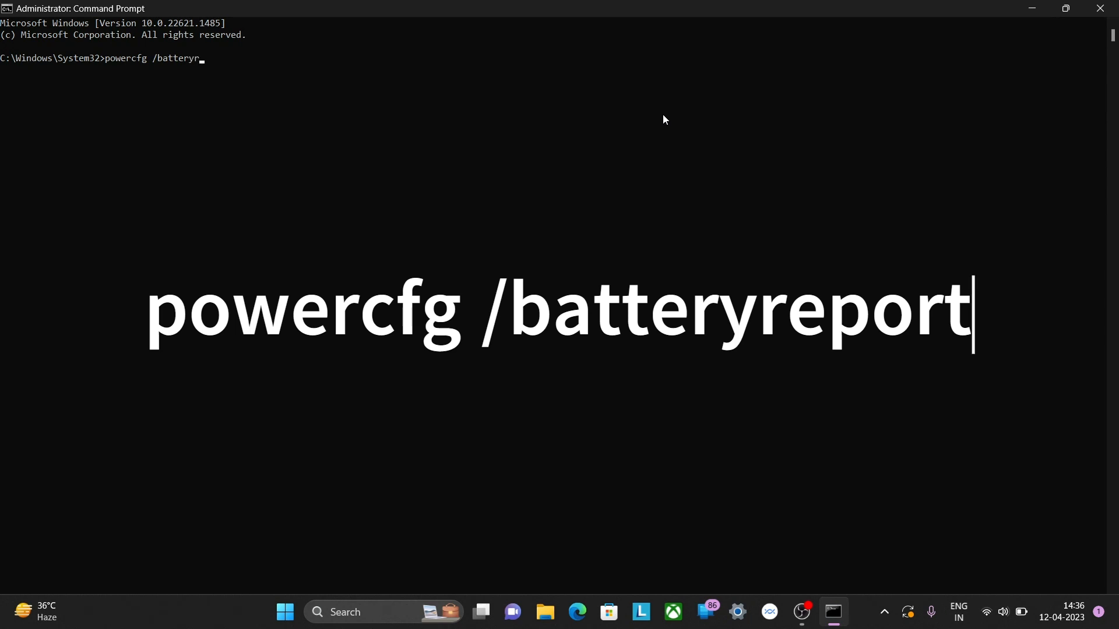
{"action": "type", "text": "eport"}
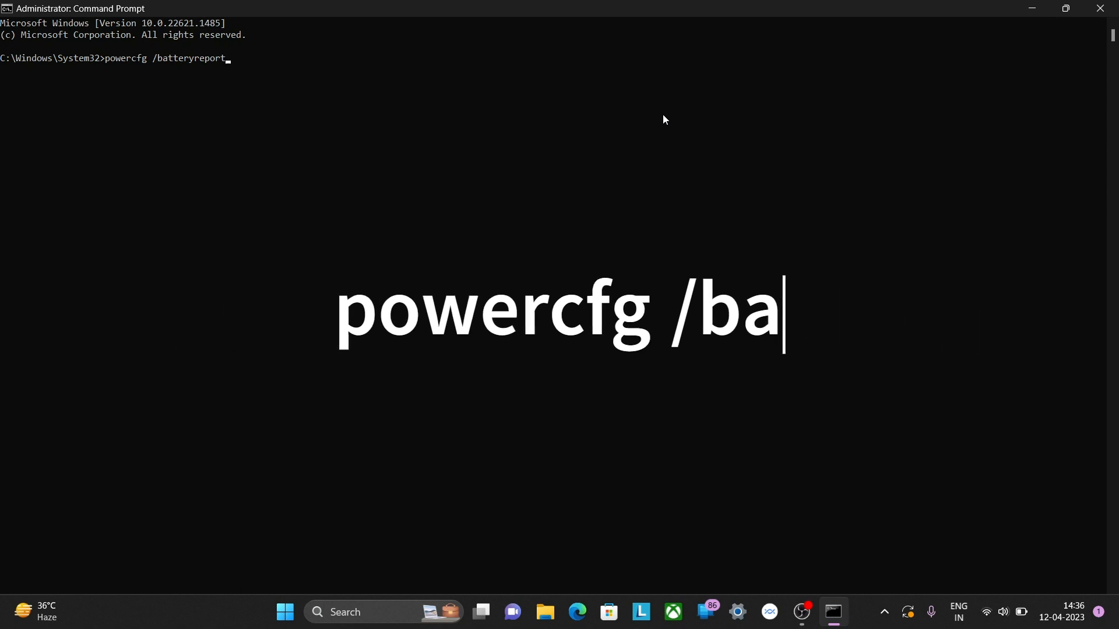
{"action": "key", "text": "Enter"}
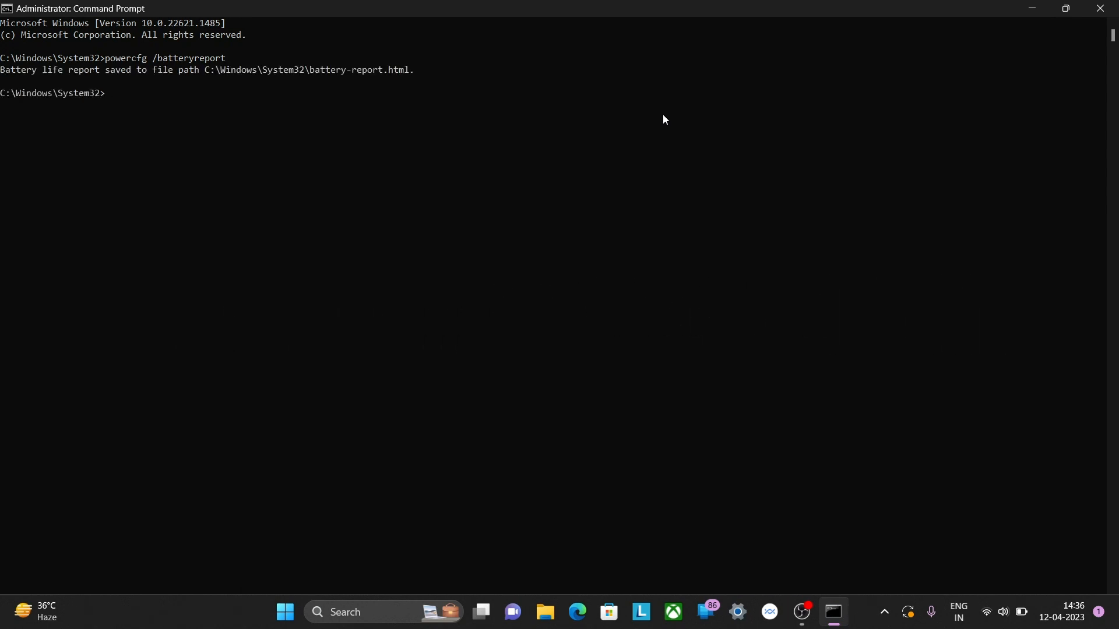
{"action": "mouse_move", "coordinate": [228, 81]}
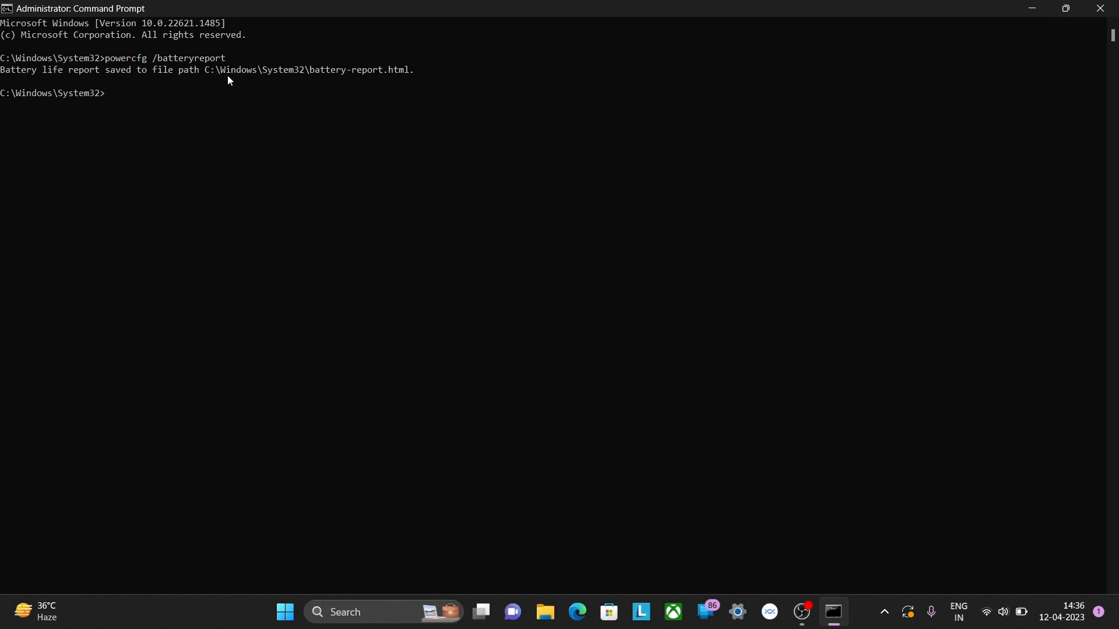
Minimize the Command Prompt window so the desktop shows again
{"action": "left_click_drag", "start_coordinate": [203, 69], "coordinate": [236, 69]}
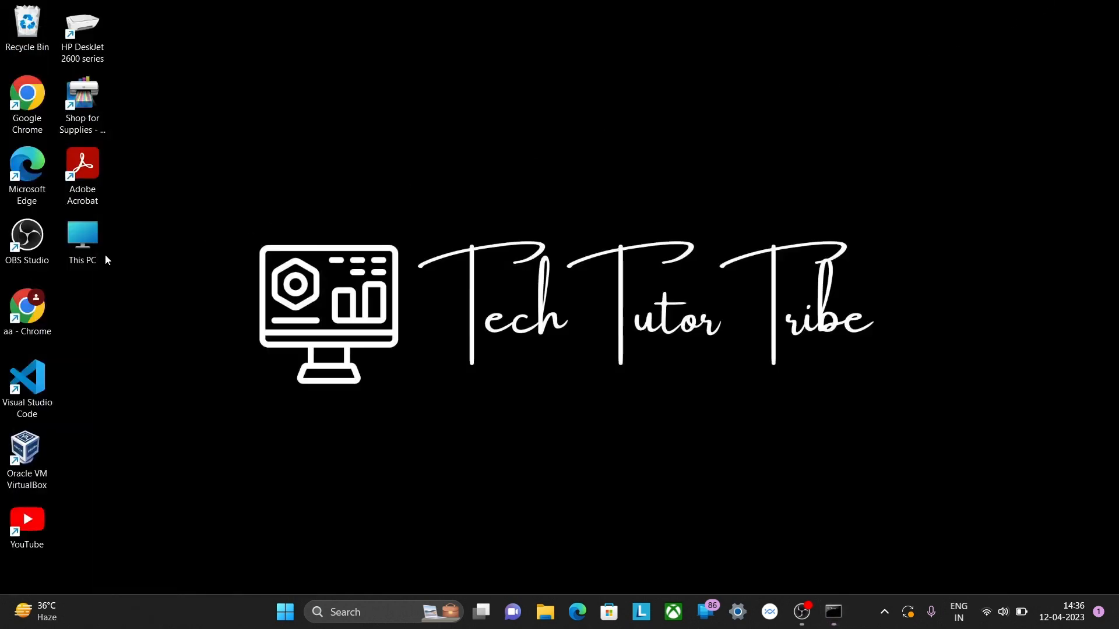
Open C:\Windows\System32\battery-report.html from the File Explorer address bar into the browser
{"action": "double_click", "coordinate": [82, 236]}
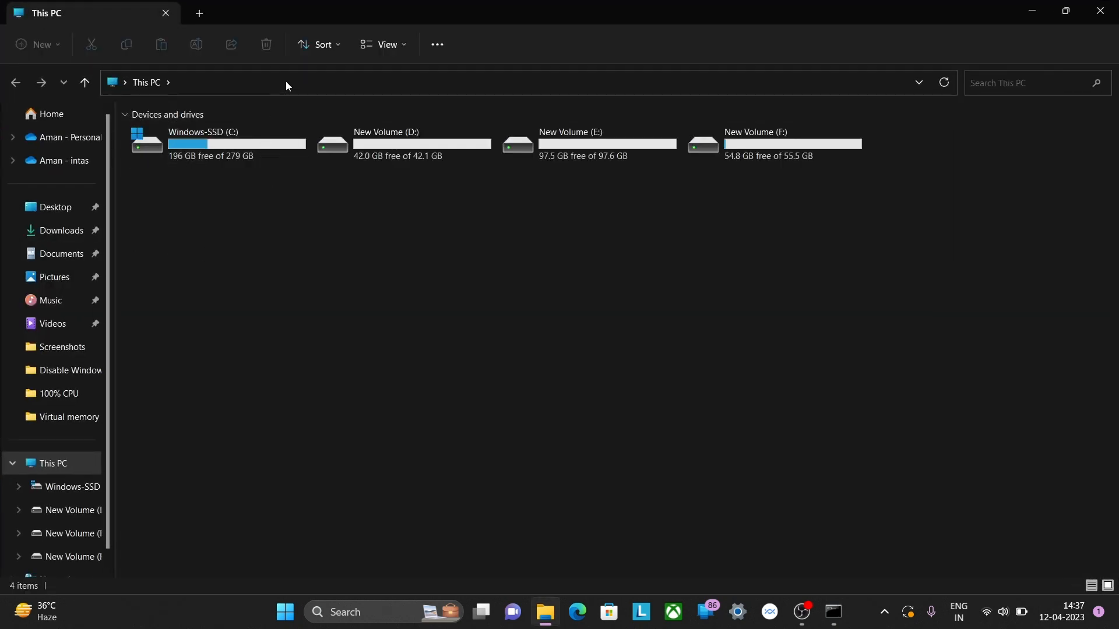
{"action": "left_click", "coordinate": [286, 82]}
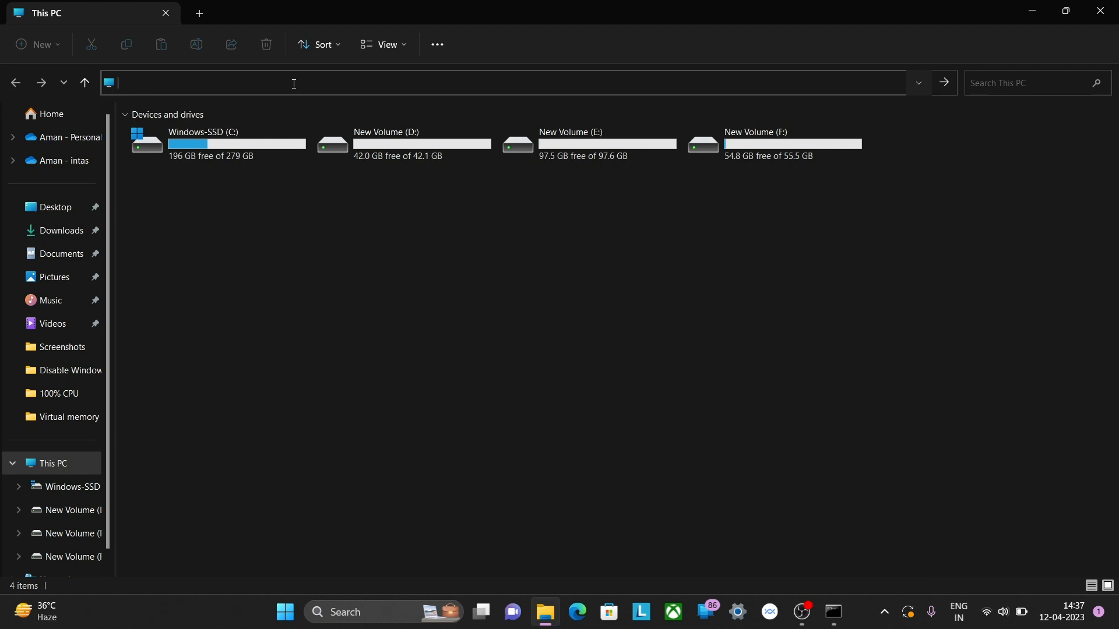
{"action": "type", "text": "C:\\Windows\\System32\\battery-report.html."}
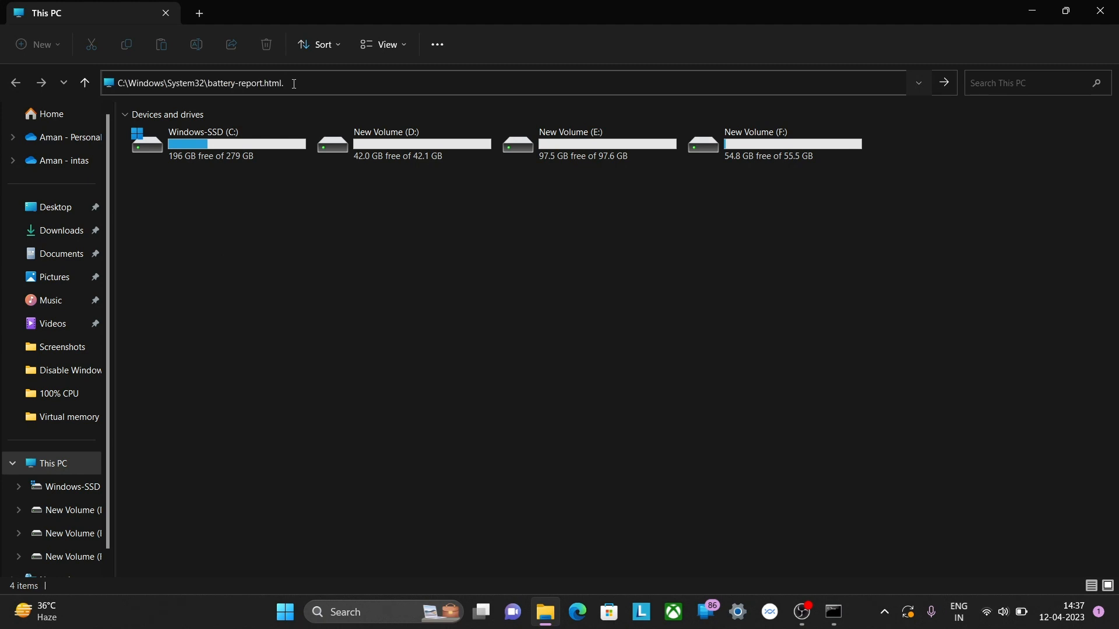
{"action": "key", "text": "Enter"}
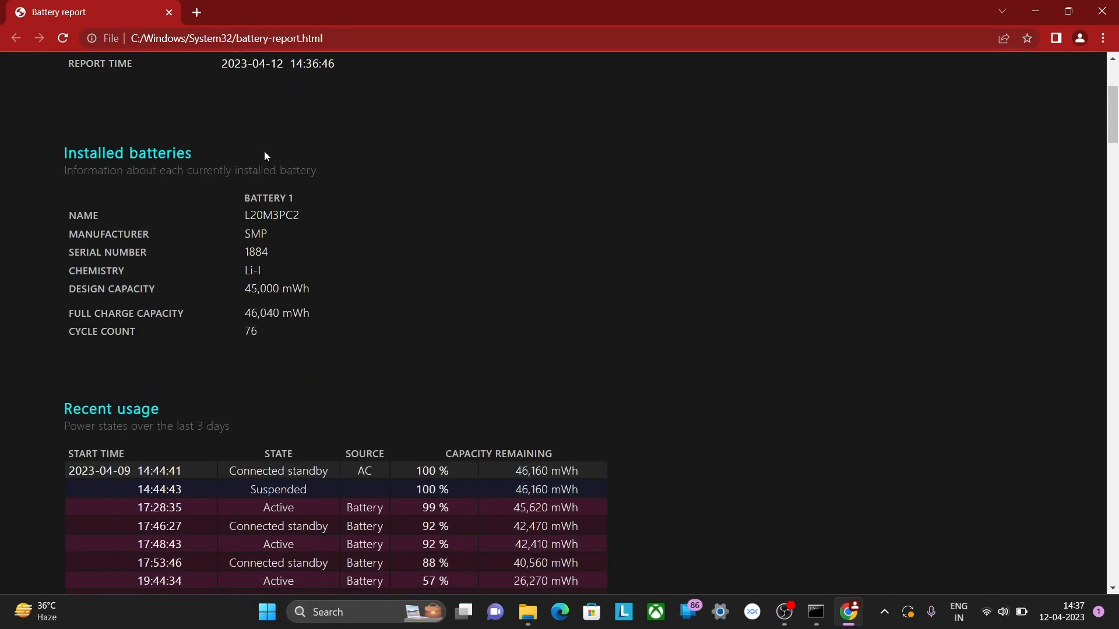
Highlight the Installed batteries details, then the cycle count value 76
{"action": "left_click_drag", "start_coordinate": [266, 170], "coordinate": [216, 332]}
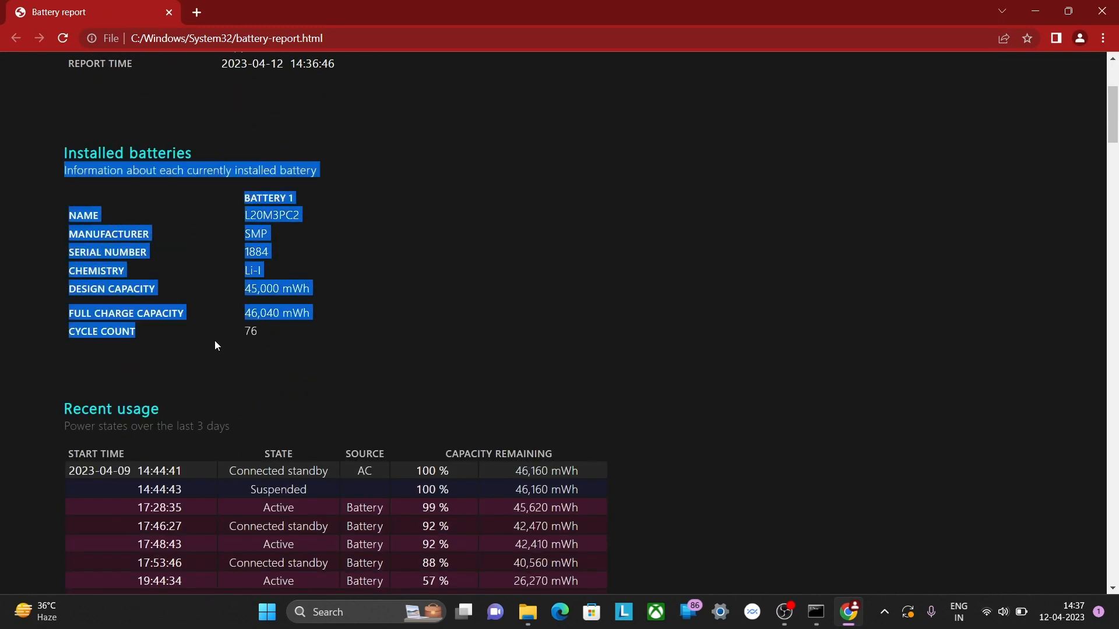
{"action": "left_click", "coordinate": [355, 303]}
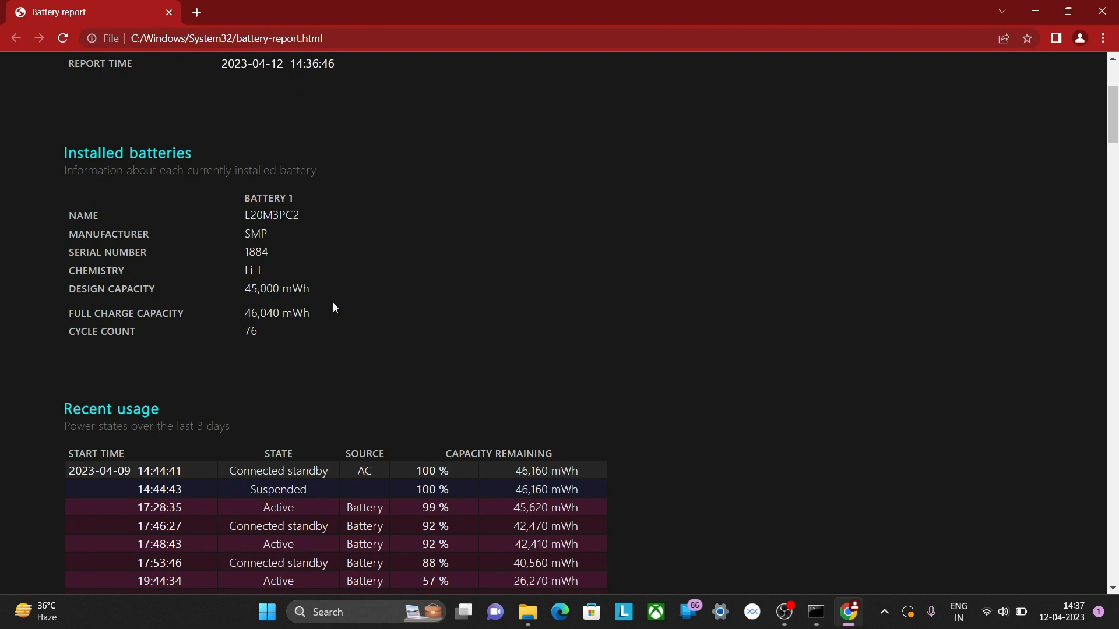
{"action": "double_click", "coordinate": [277, 312]}
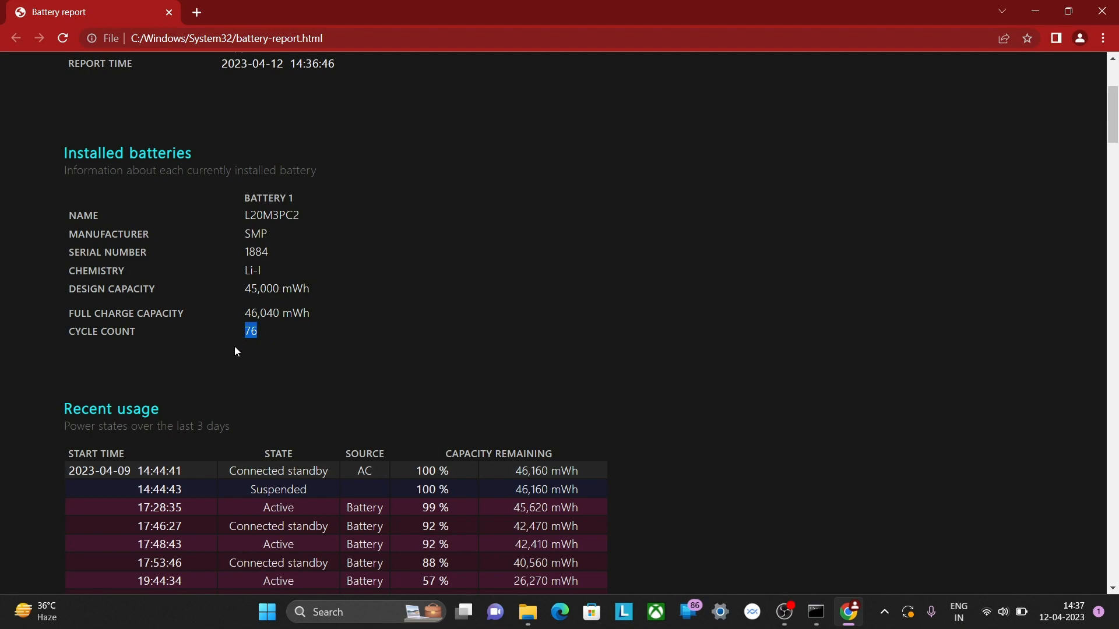
{"action": "scroll", "scroll_direction": "down", "scroll_amount": 3}
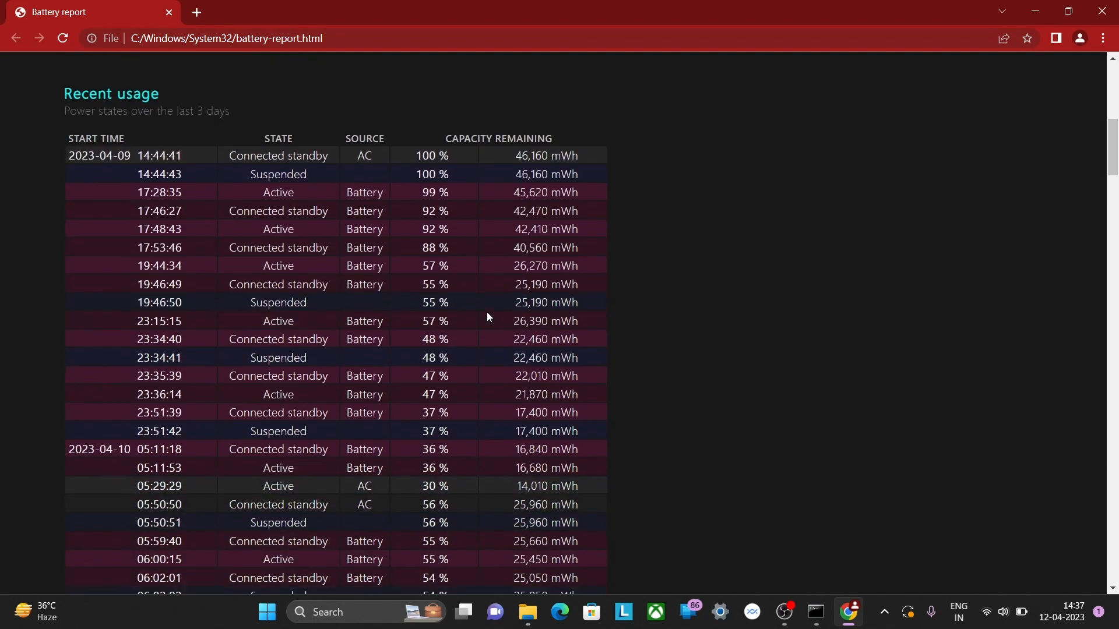
{"action": "scroll", "scroll_direction": "down", "scroll_amount": 3}
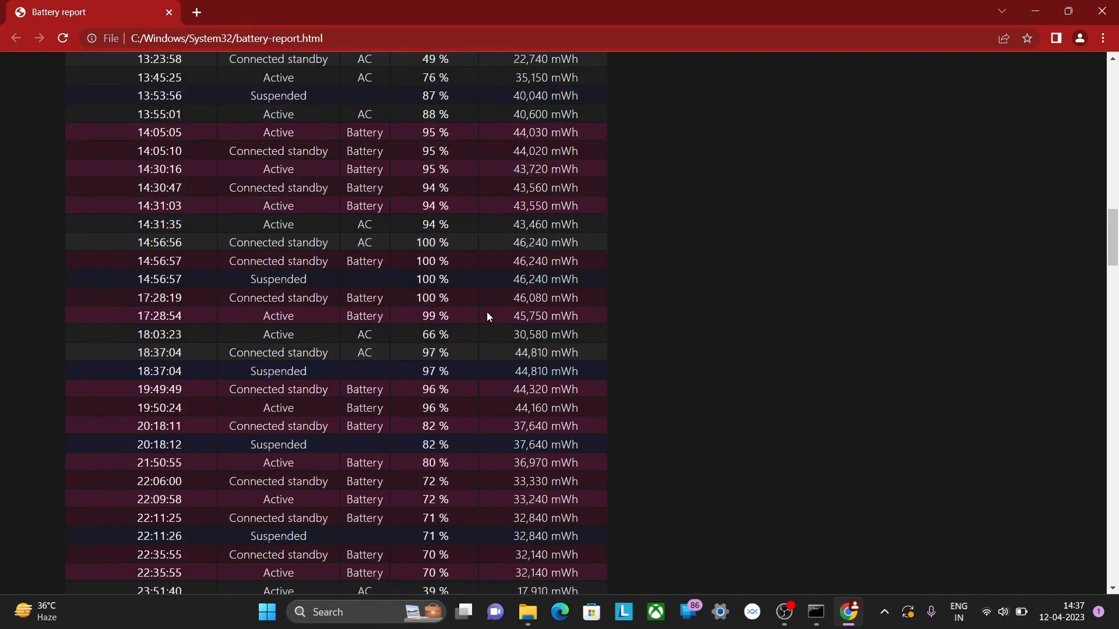
{"action": "scroll", "scroll_direction": "down", "scroll_amount": 3}
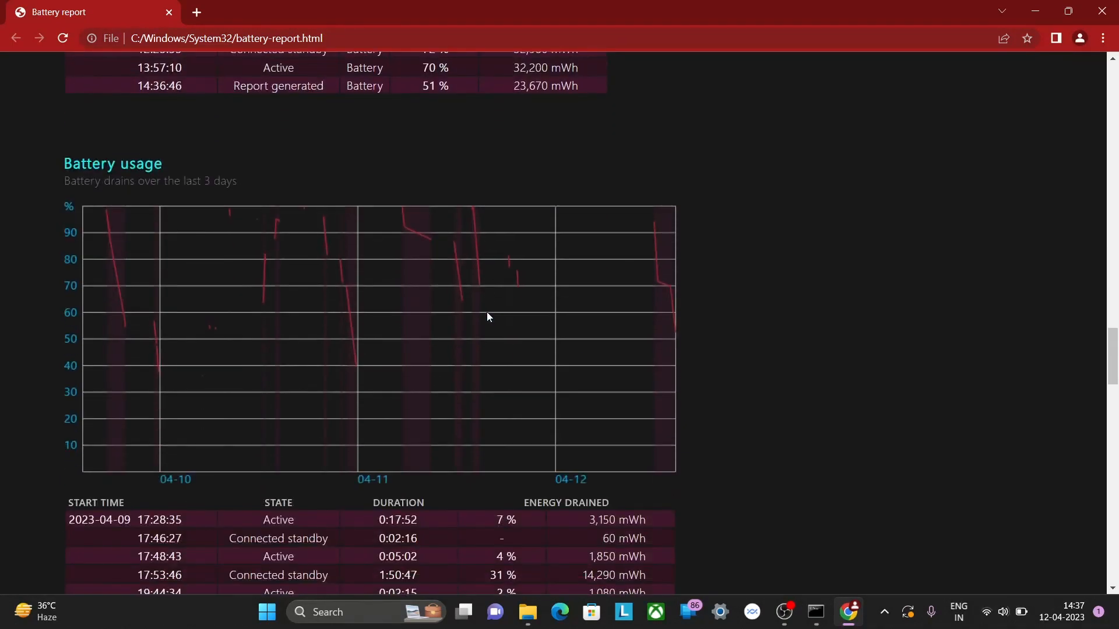
{"action": "scroll", "scroll_direction": "down", "scroll_amount": 3}
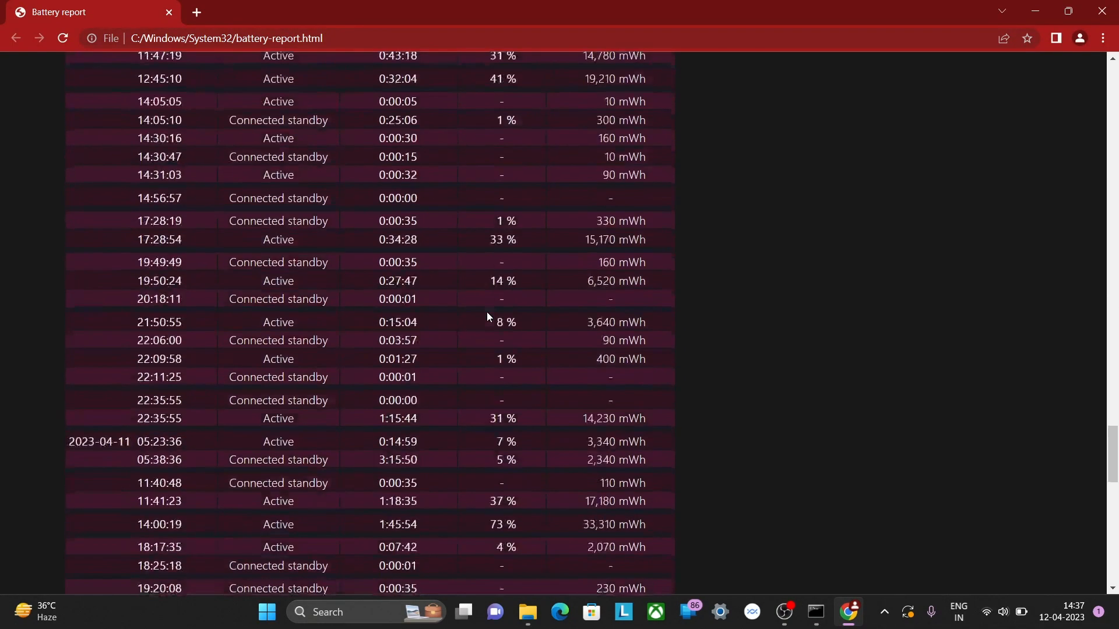
{"action": "scroll", "scroll_direction": "down", "scroll_amount": 3}
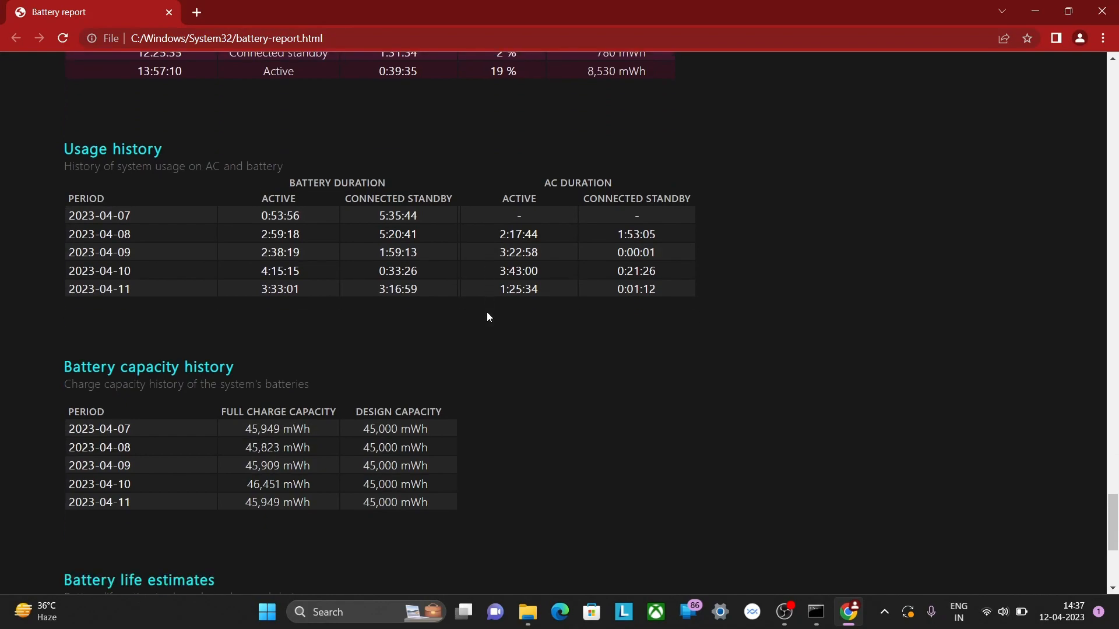
{"action": "scroll", "scroll_direction": "down", "scroll_amount": 3}
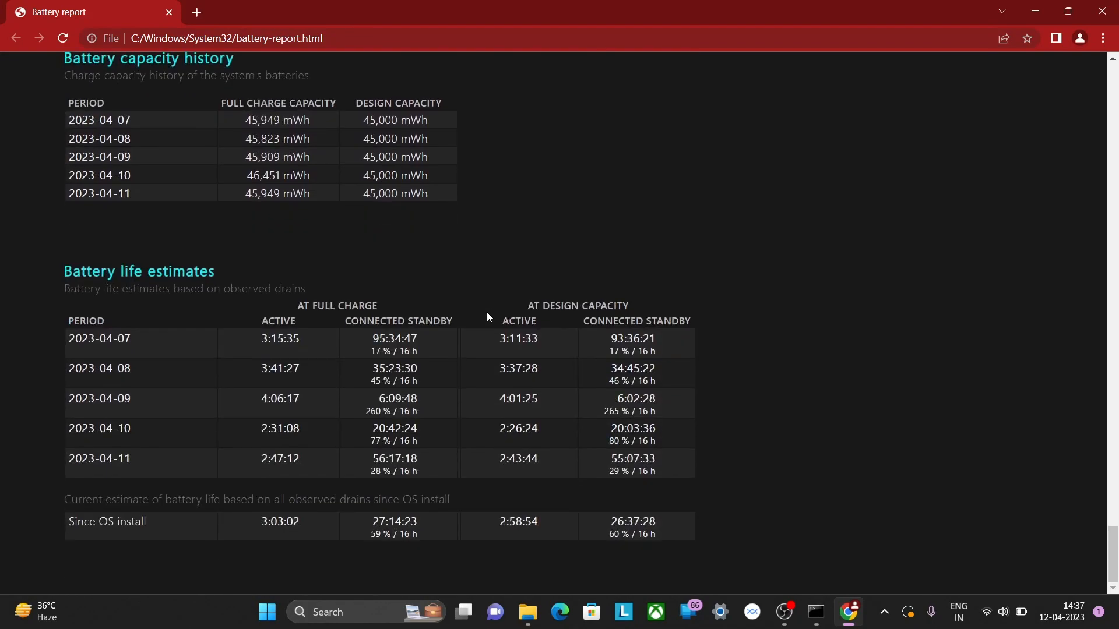
{"action": "scroll", "scroll_direction": "down", "scroll_amount": 3}
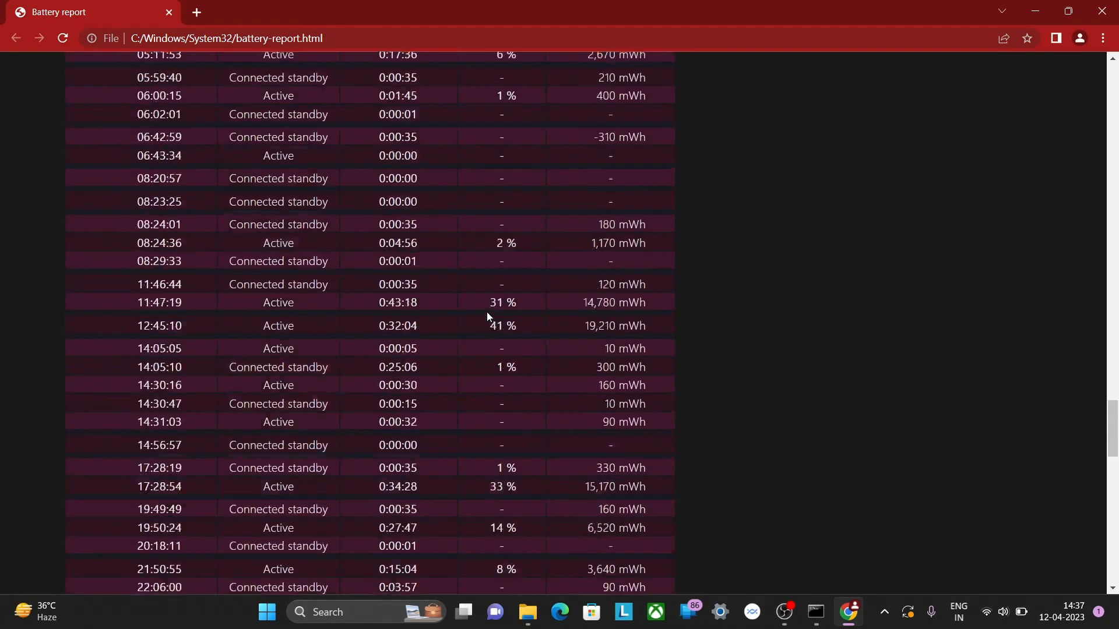
{"action": "scroll", "scroll_direction": "down", "scroll_amount": 3}
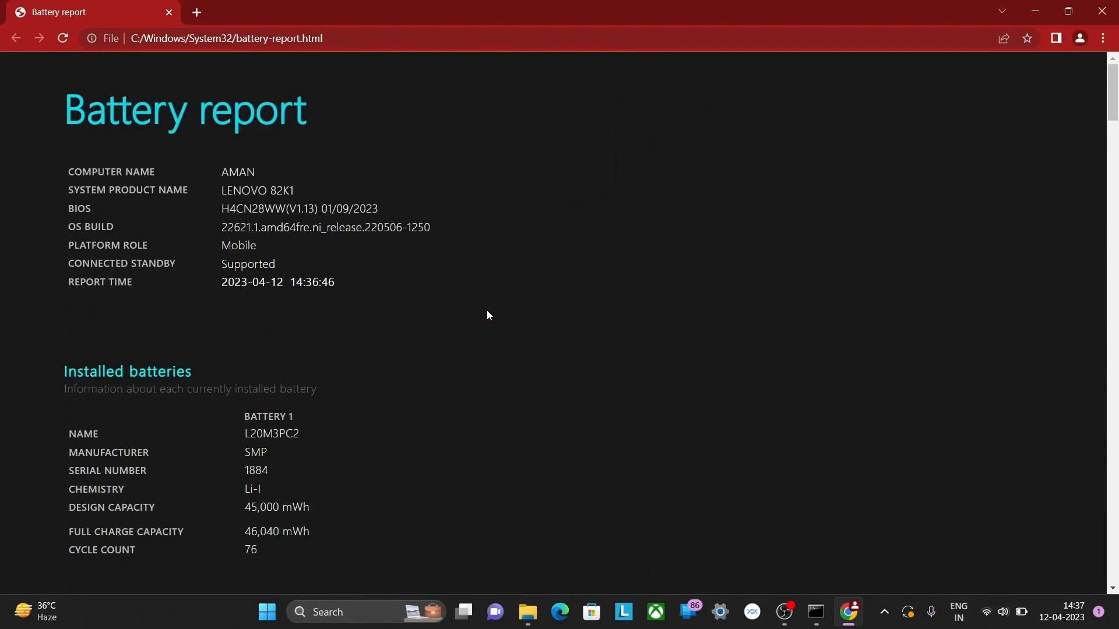
{"action": "scroll", "scroll_direction": "down", "scroll_amount": 3}
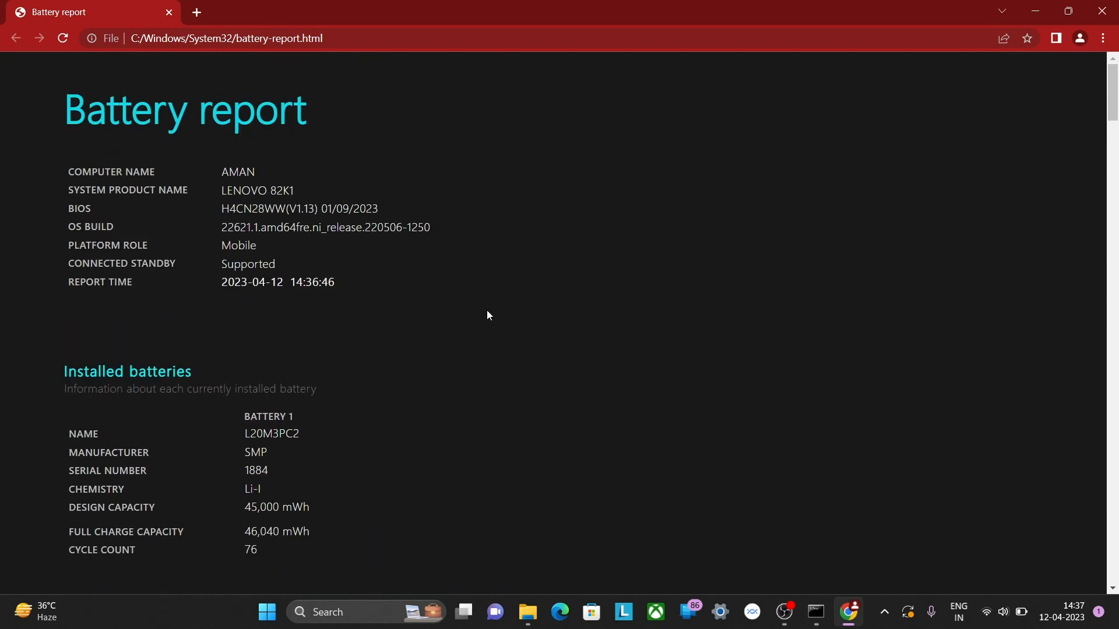
{"action": "mouse_move", "coordinate": [715, 139]}
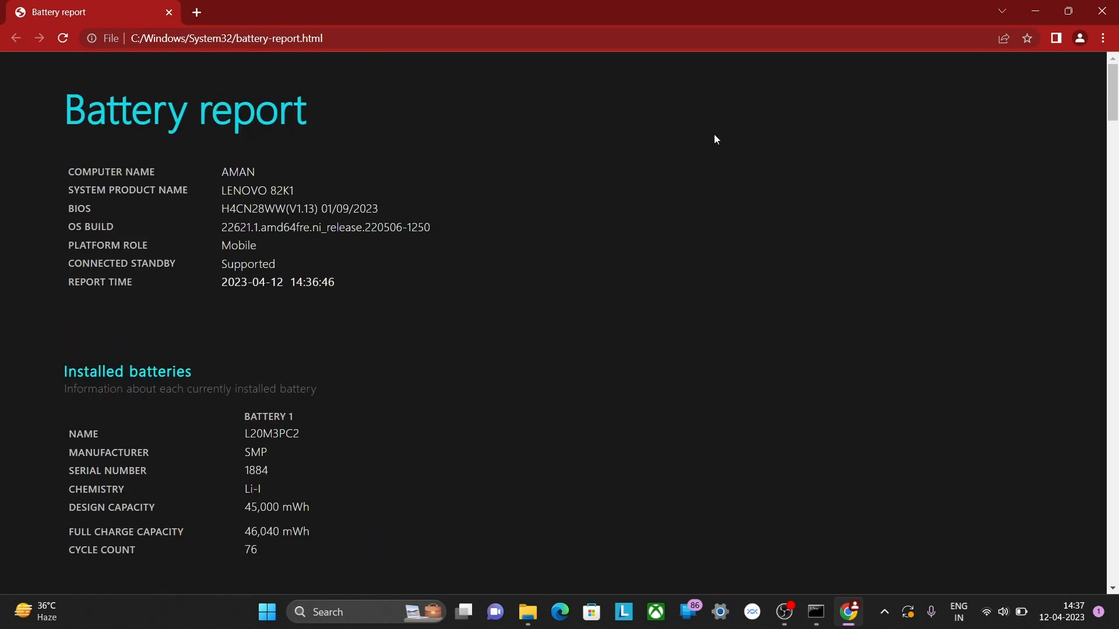
Close the Chrome window showing the battery report, returning to the desktop
{"action": "left_click", "coordinate": [542, 617]}
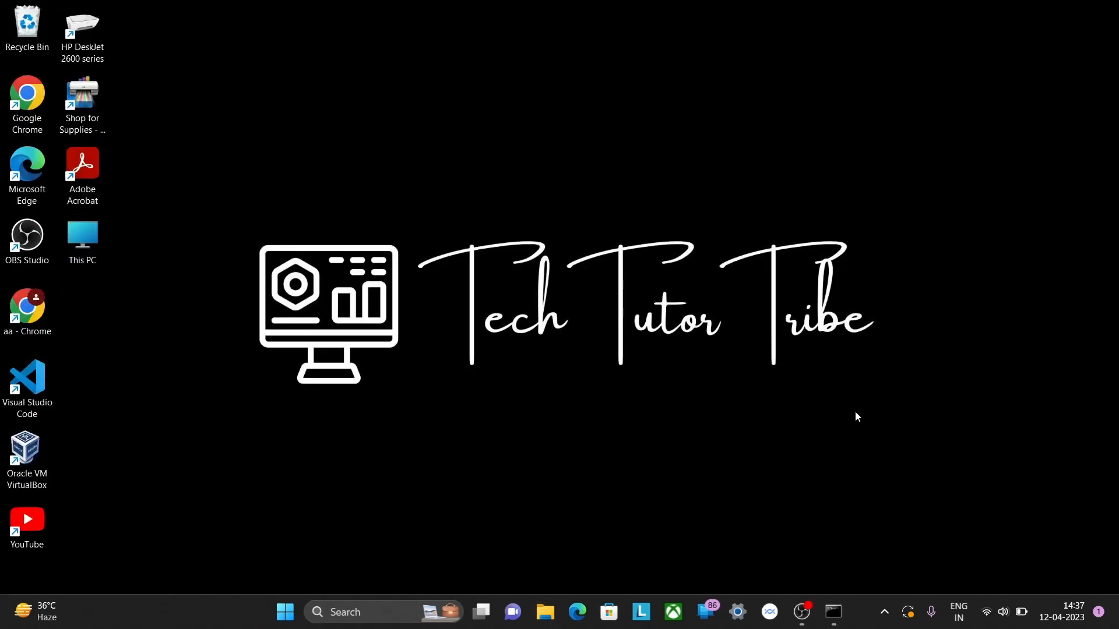
{"action": "mouse_move", "coordinate": [843, 421]}
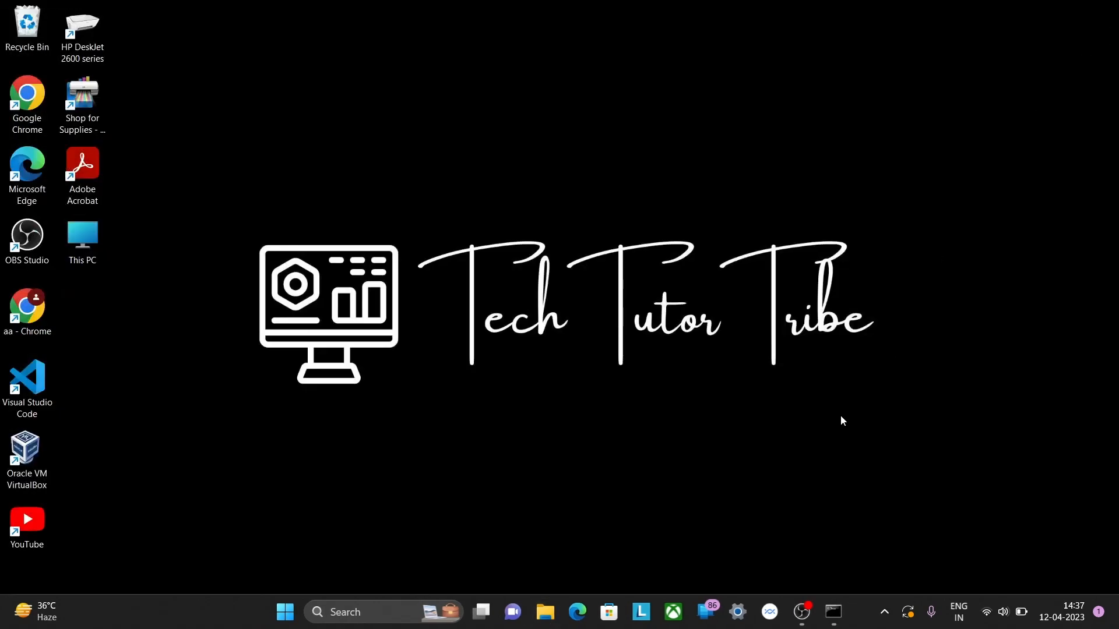